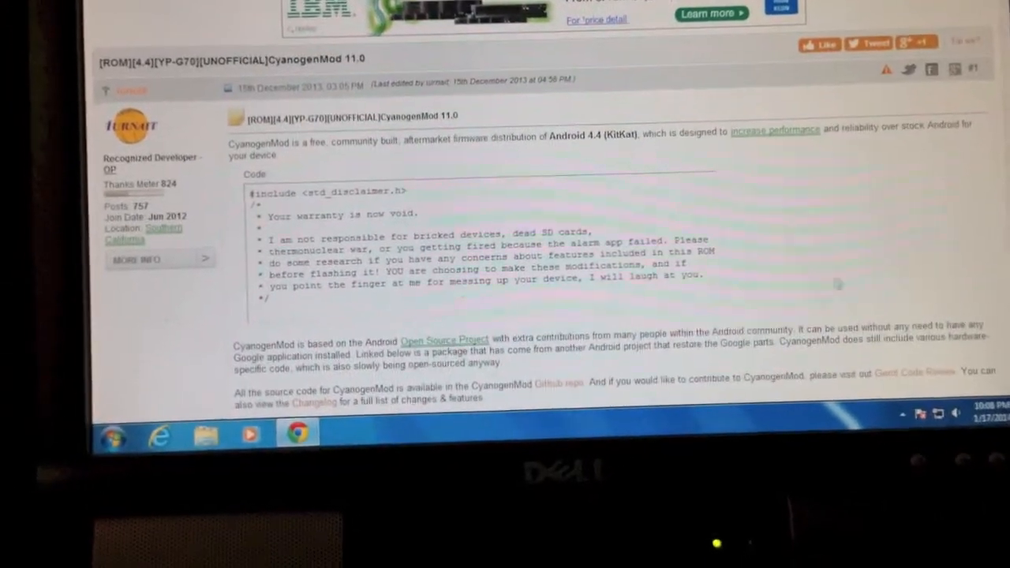
- Scroll the CyanogenMod 11.0 thread to the build post with ROM, US Kernel and Gapps links
{"action": "scroll", "scroll_direction": "down", "scroll_amount": 3}
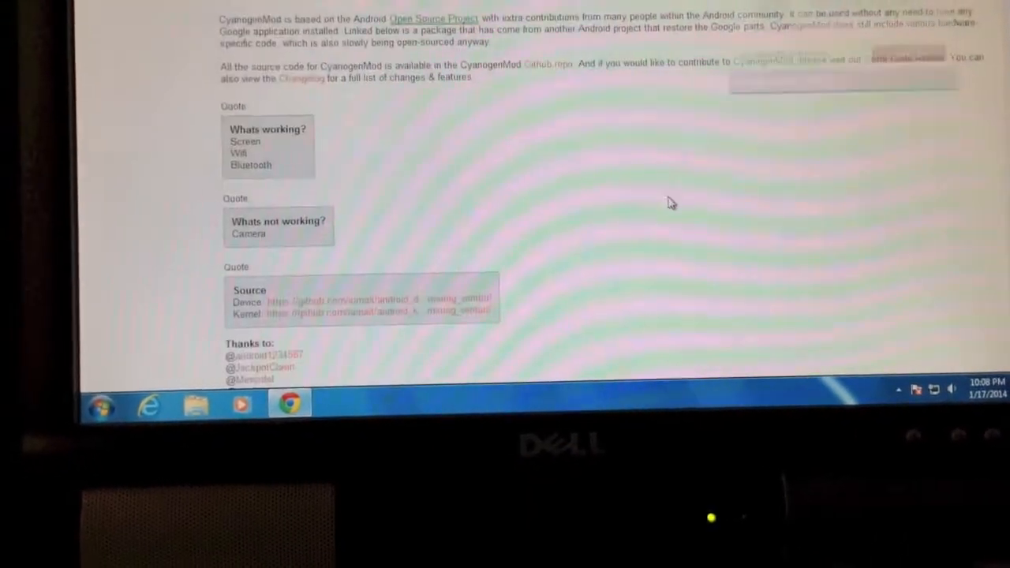
{"action": "scroll", "scroll_direction": "up", "scroll_amount": 3}
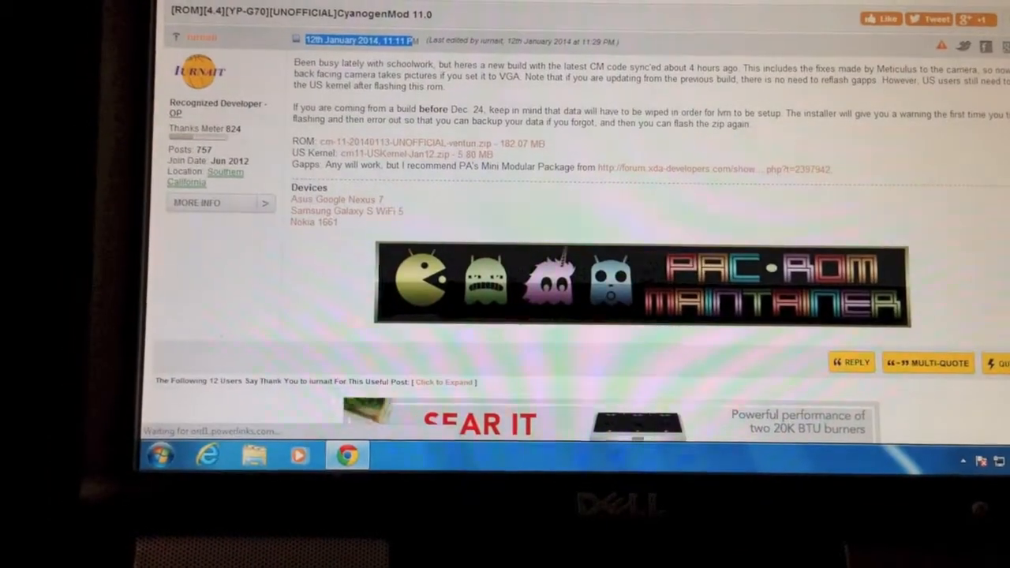
- Scroll down to the ROM and US Kernel zip links and the PA Mini Modular Package link
{"action": "scroll", "scroll_direction": "down", "scroll_amount": 3}
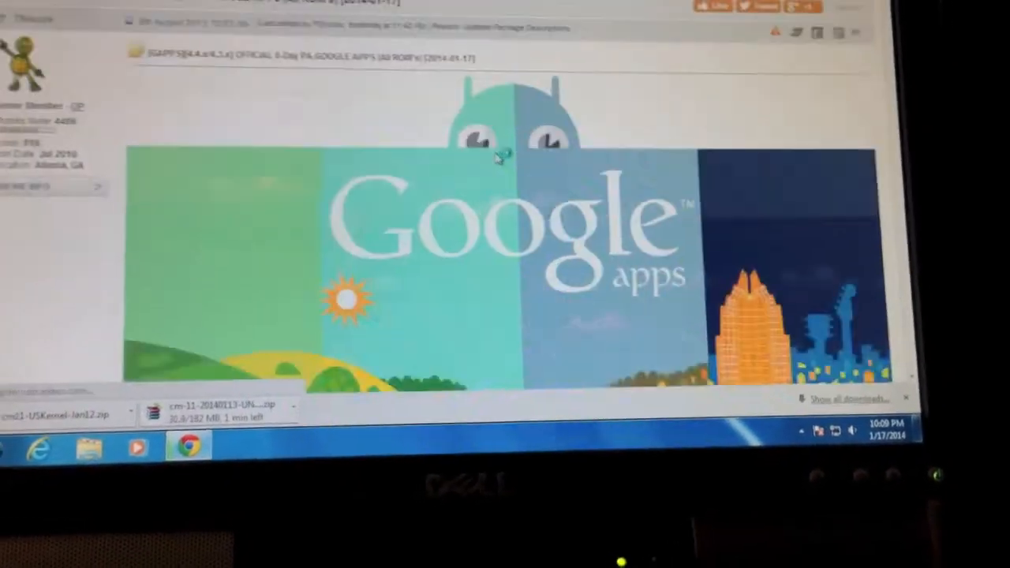
- Scroll the PA GApps post past the stock and full packages to the Mini Modular Package section
{"action": "scroll", "scroll_direction": "down", "scroll_amount": 3}
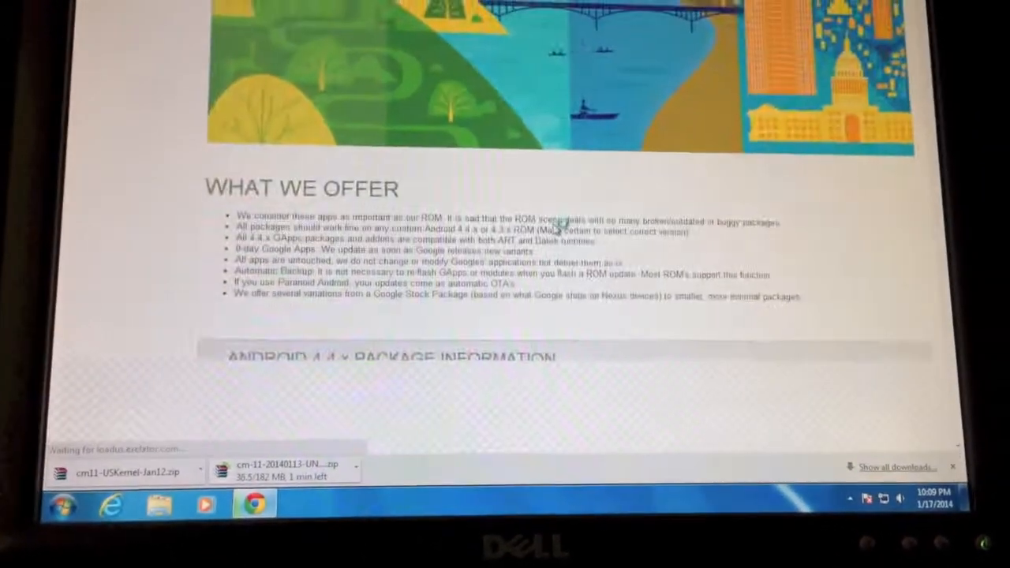
{"action": "scroll", "scroll_direction": "down", "scroll_amount": 3}
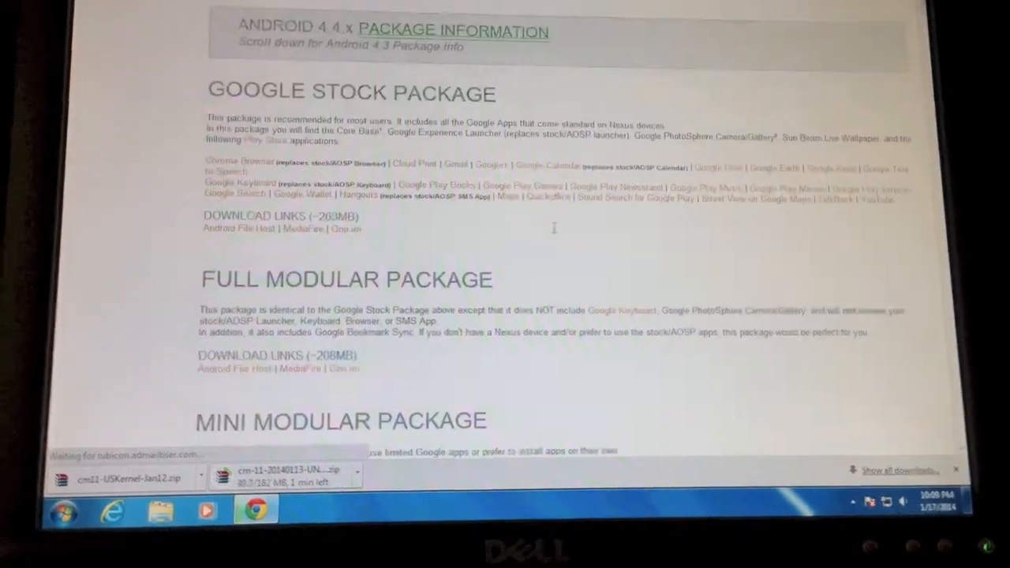
{"action": "scroll", "scroll_direction": "down", "scroll_amount": 3}
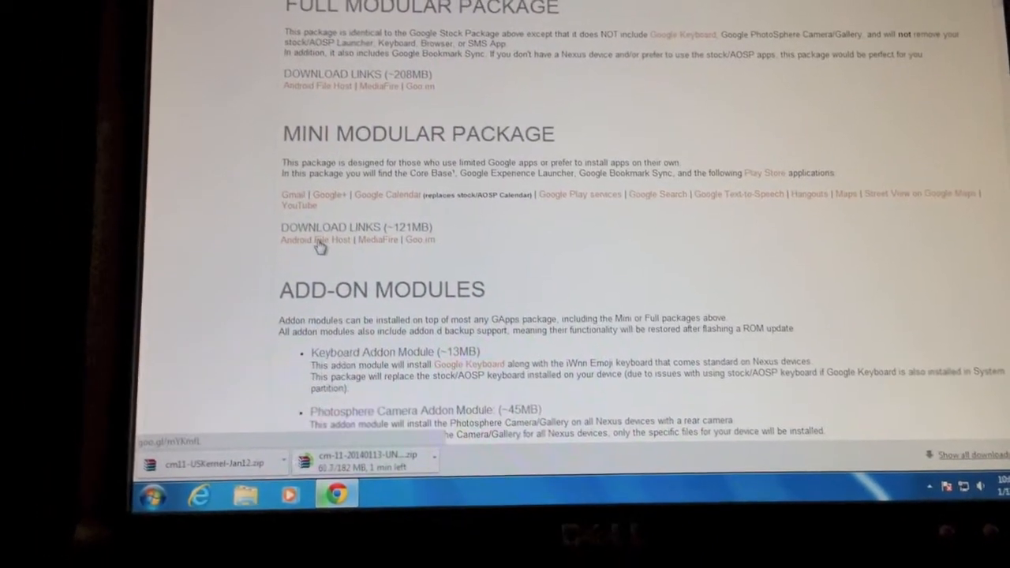
- Download pa_gapps-modular-mini-4.4.2-20140117-signed.zip from its Android File Host mirror page
{"action": "left_click", "coordinate": [295, 240]}
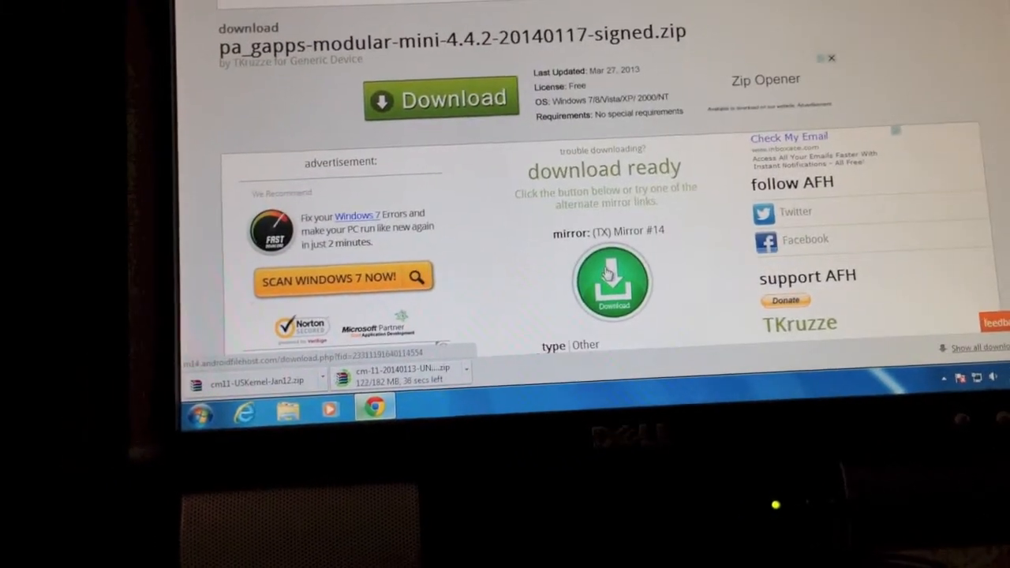
{"action": "left_click", "coordinate": [613, 283]}
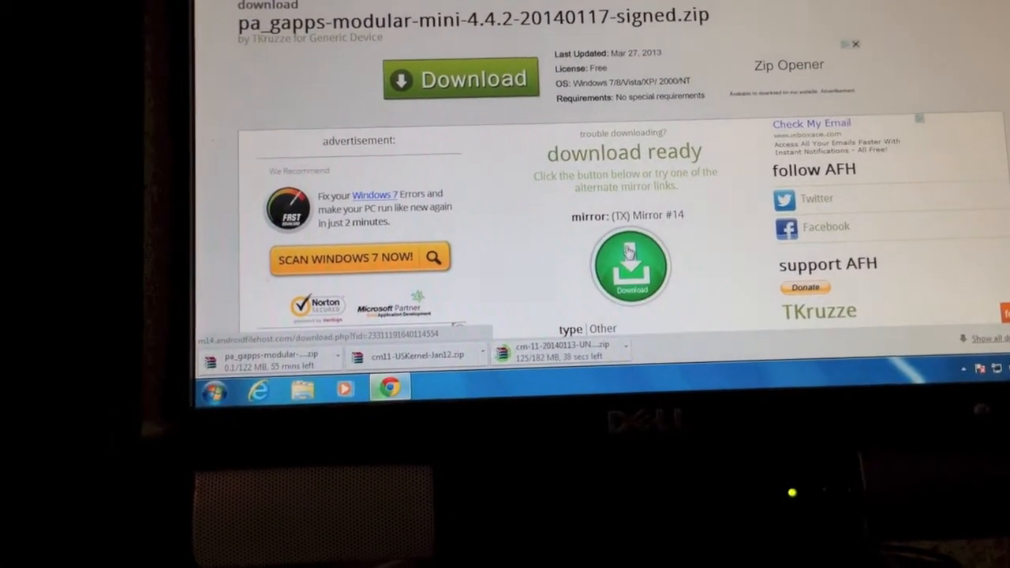